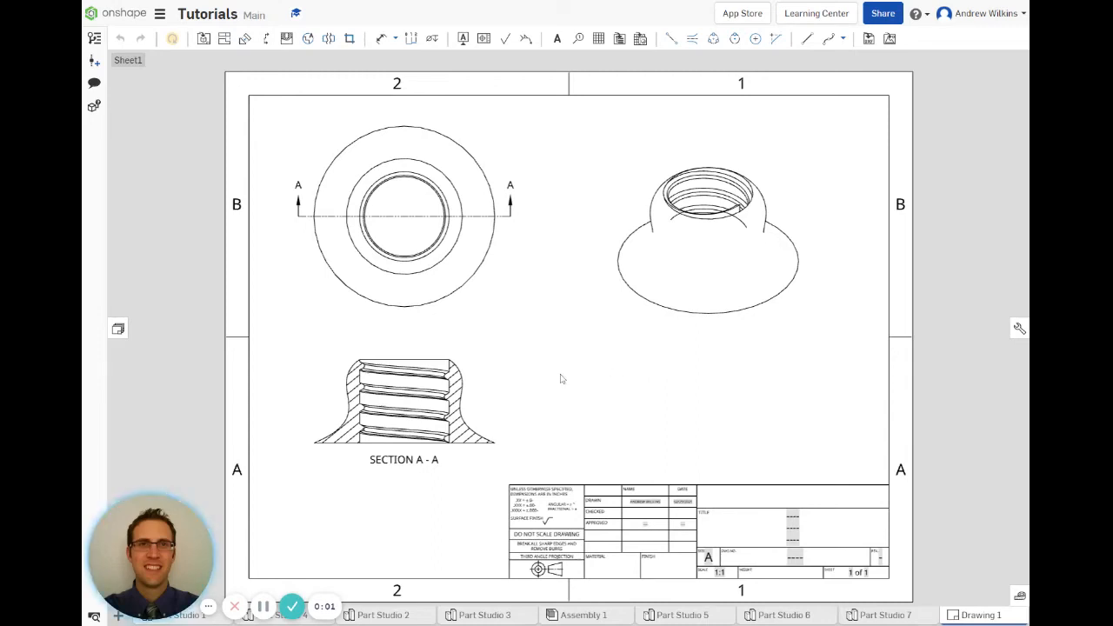
mouse_move(453, 108)
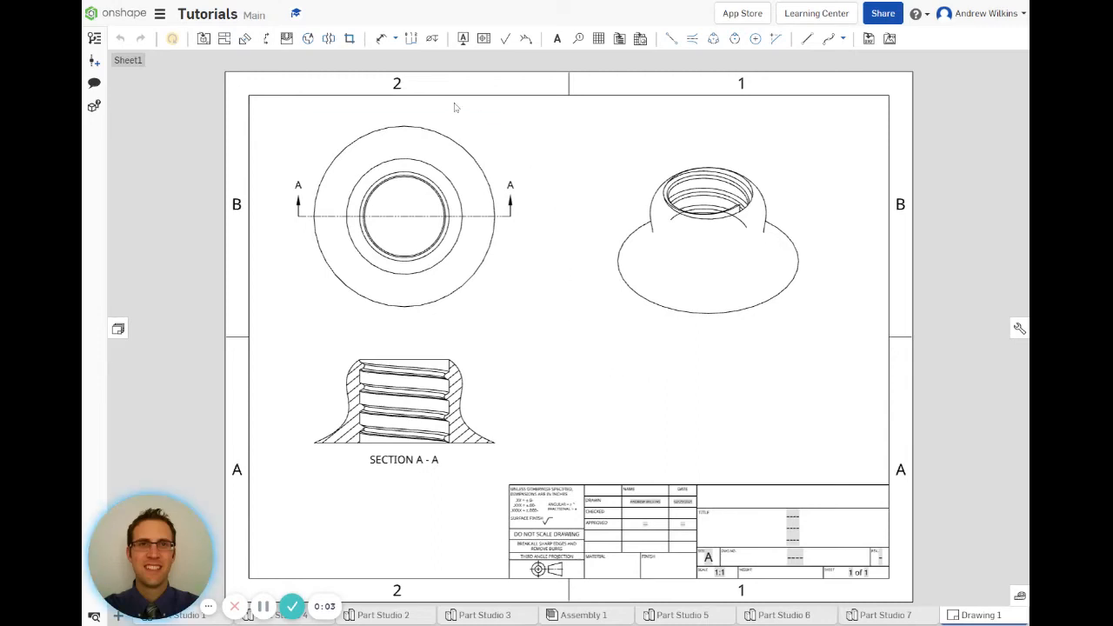
mouse_move(567, 234)
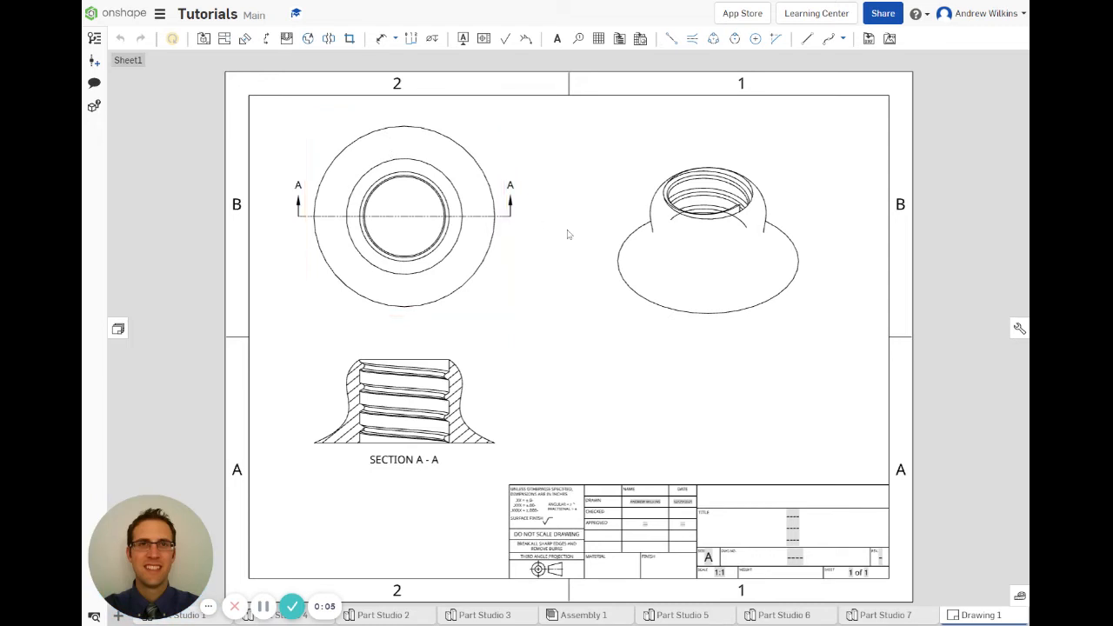
Select the isometric and Section A-A views, then start a Detail view of the threads
click(704, 261)
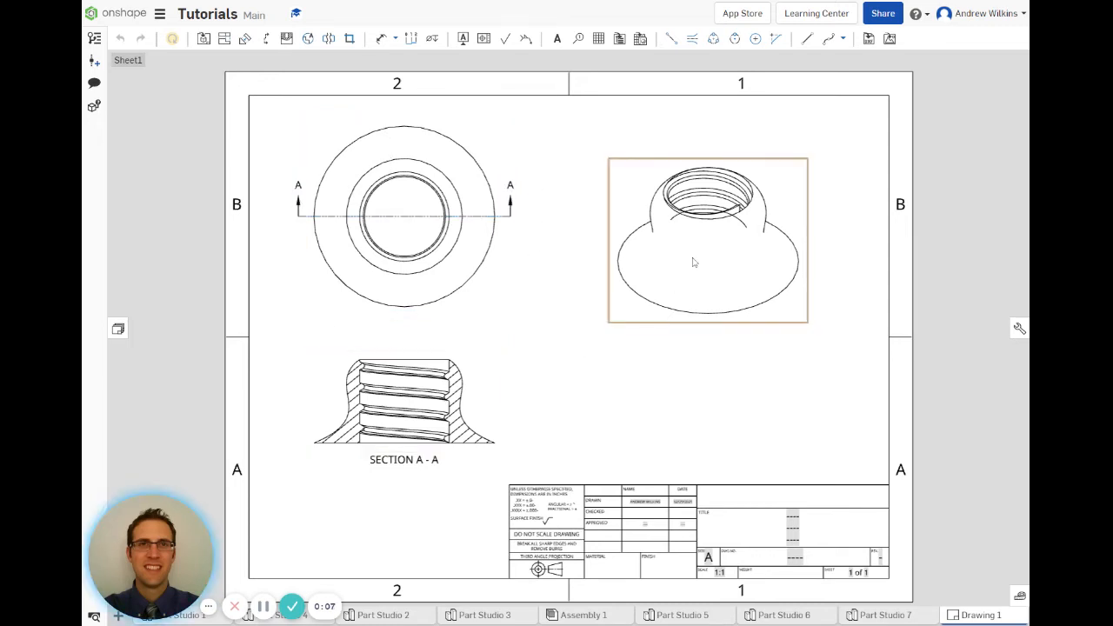
click(405, 400)
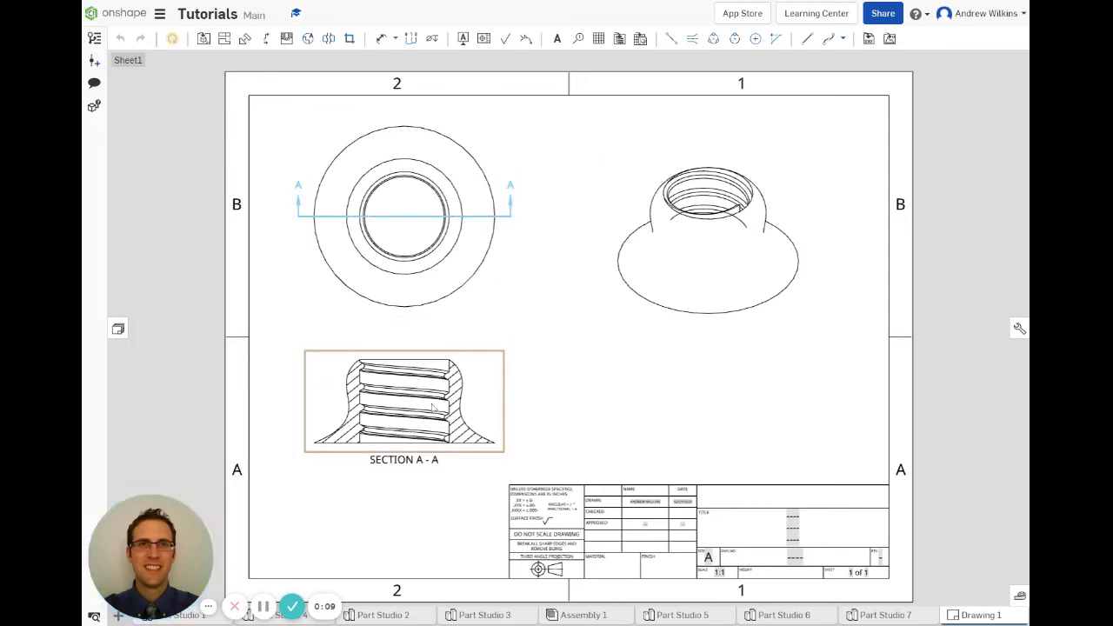
scroll(up, 3)
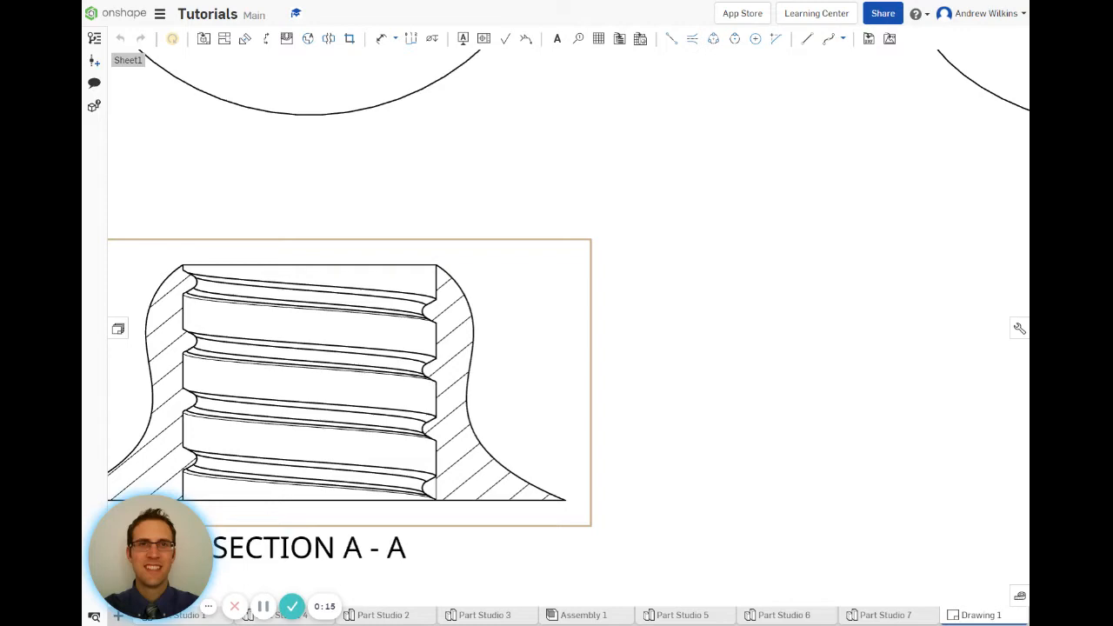
scroll(down, 3)
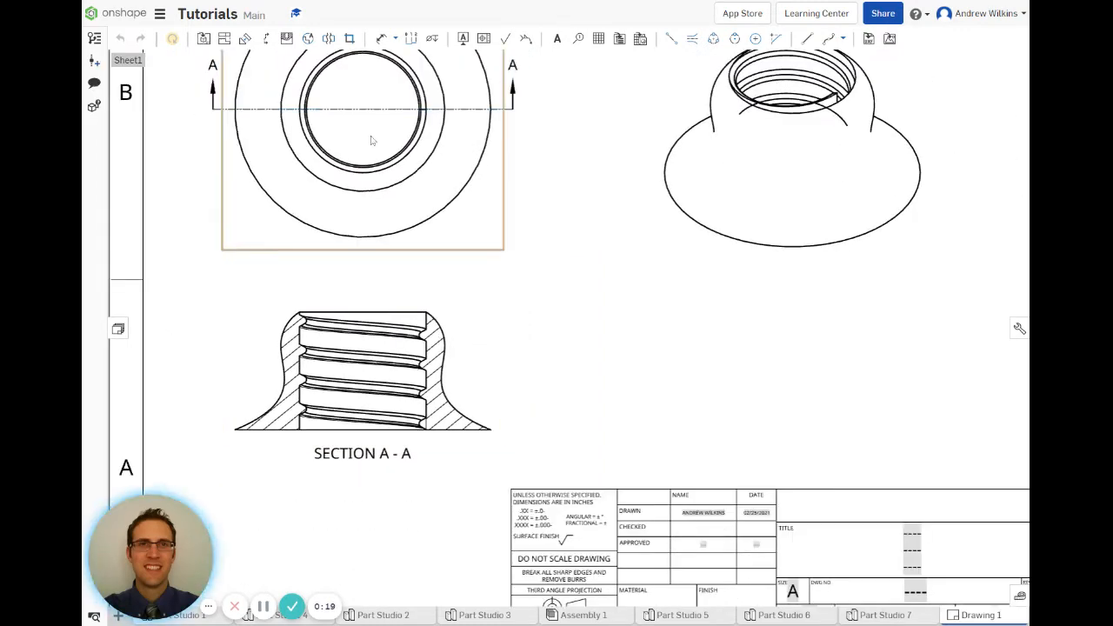
mouse_move(308, 38)
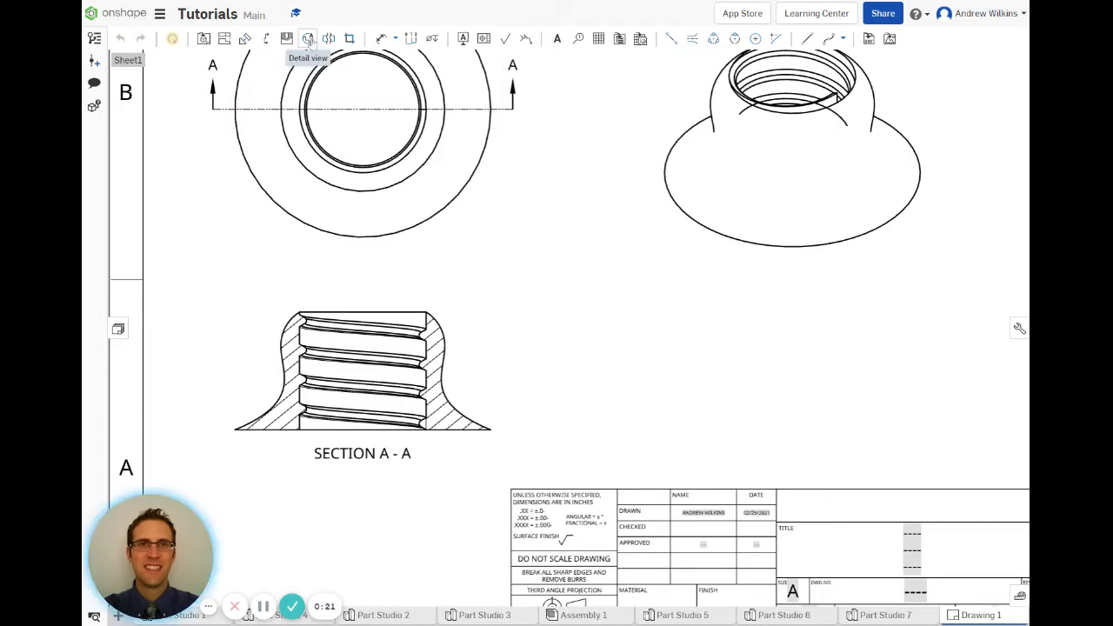
click(307, 38)
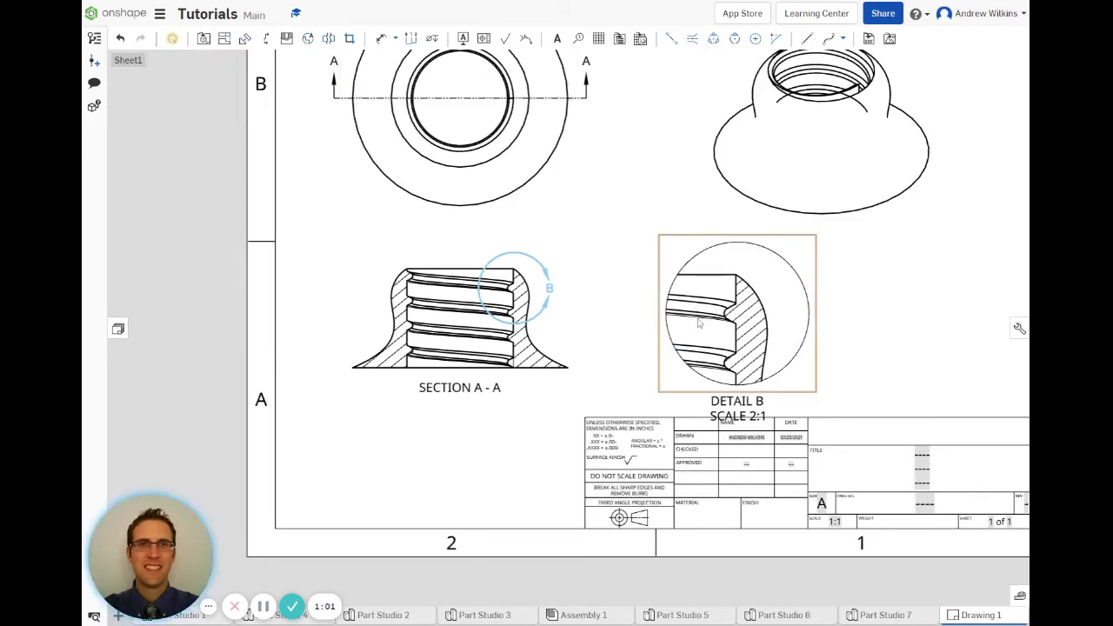
mouse_move(746, 322)
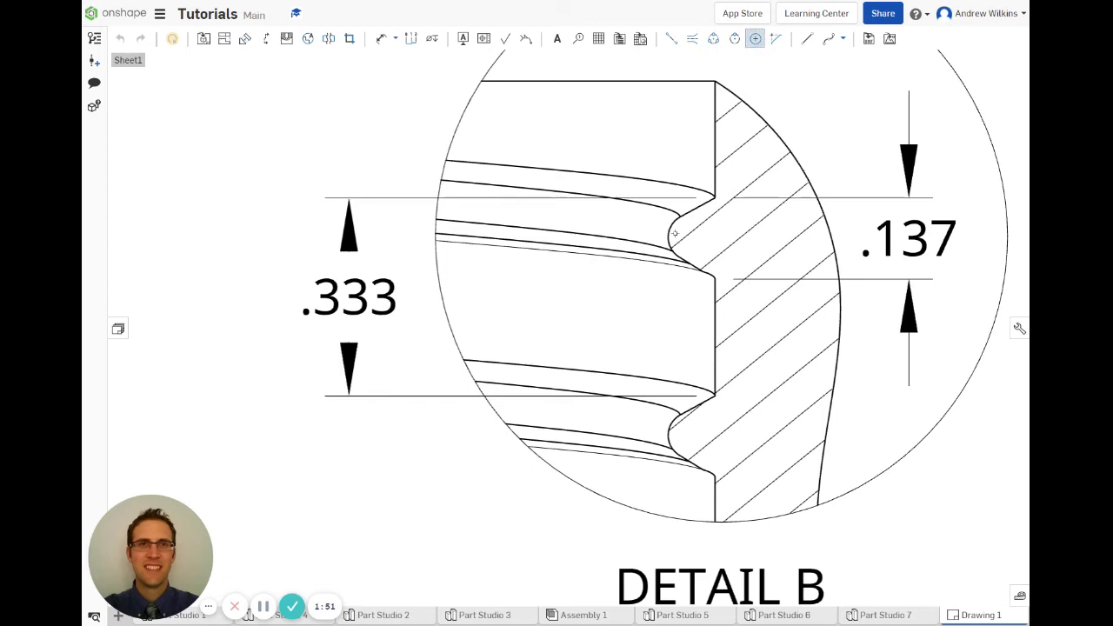
mouse_move(755, 39)
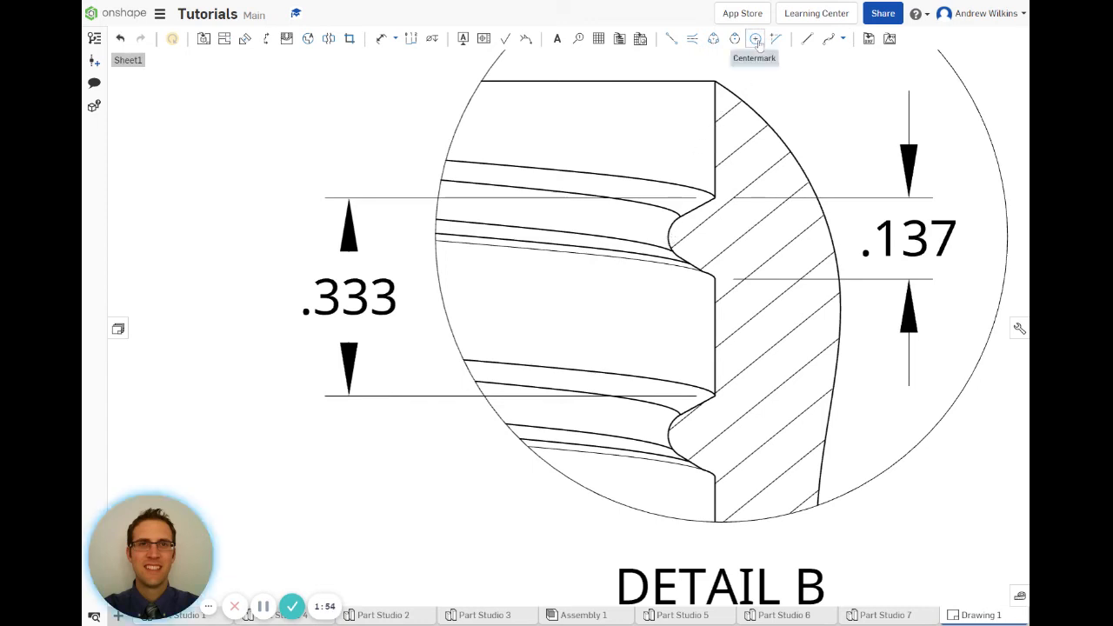
mouse_move(775, 39)
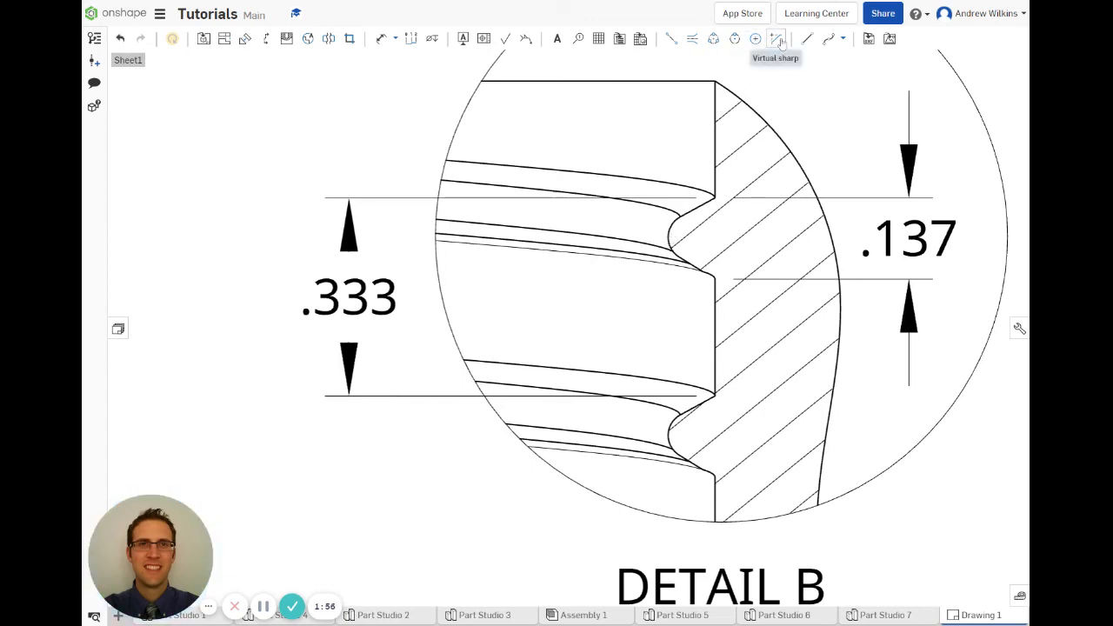
mouse_move(775, 38)
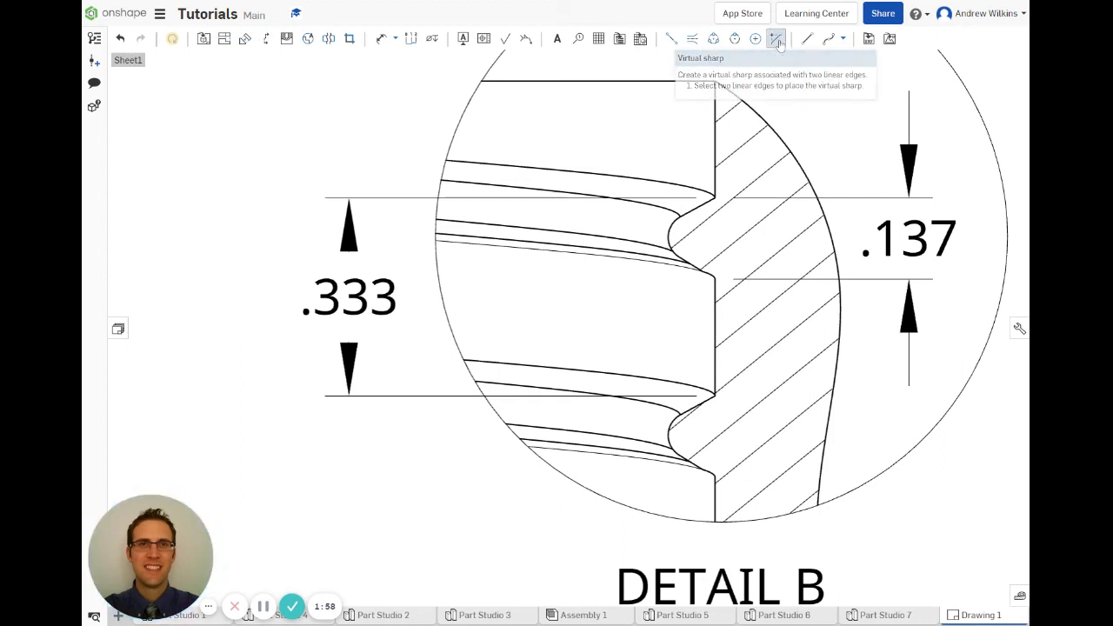
Pick the first straight edge of Detail B's upper thread groove for the virtual sharp
click(774, 38)
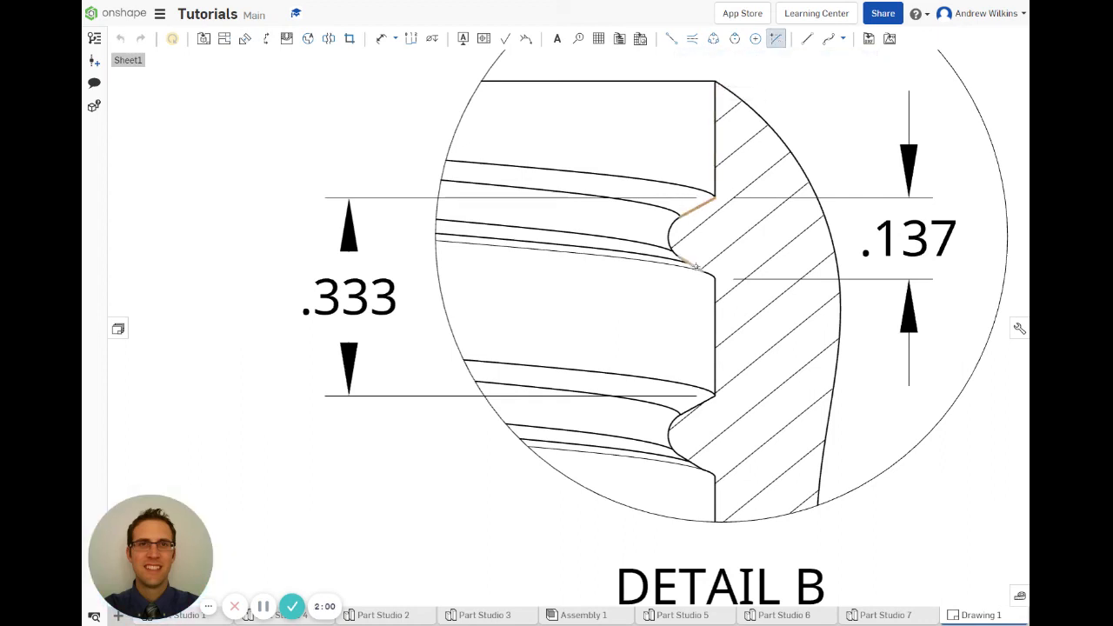